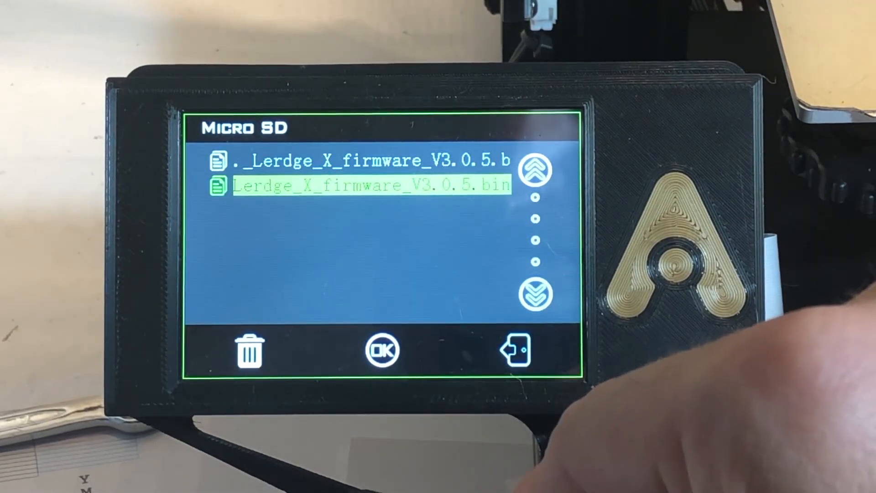
- Confirm the Lerdge_X_firmware_V3.0.5.bin update and let the printer reboot to Welcome
{"action": "left_click", "coordinate": [382, 351]}
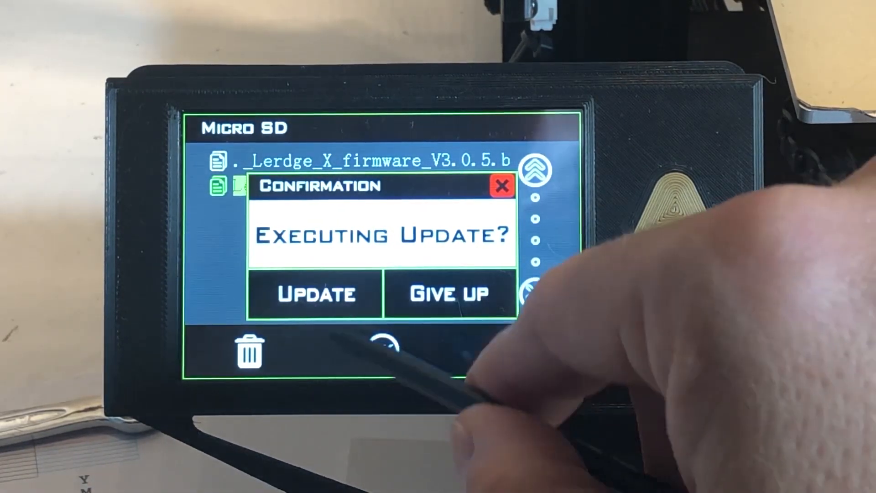
{"action": "left_click", "coordinate": [314, 293]}
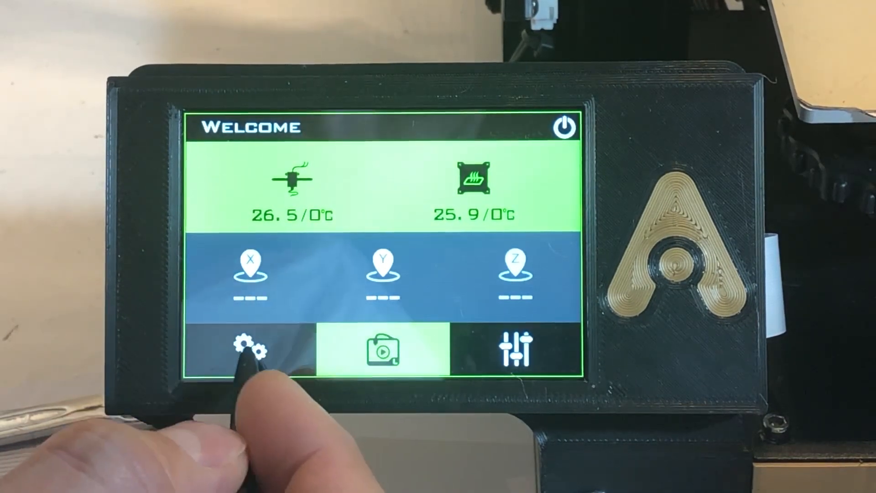
- Navigate Setting > Structure to the Standard XYZ machine settings page
{"action": "left_click", "coordinate": [250, 350]}
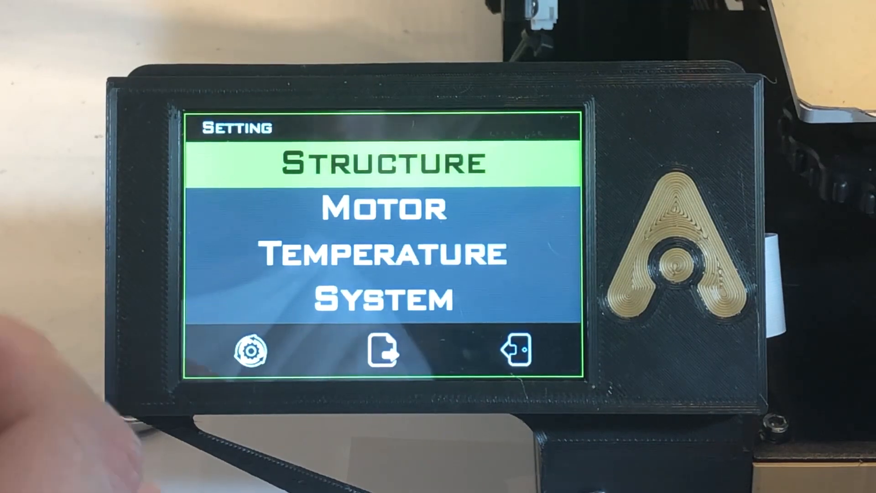
{"action": "left_click", "coordinate": [382, 163]}
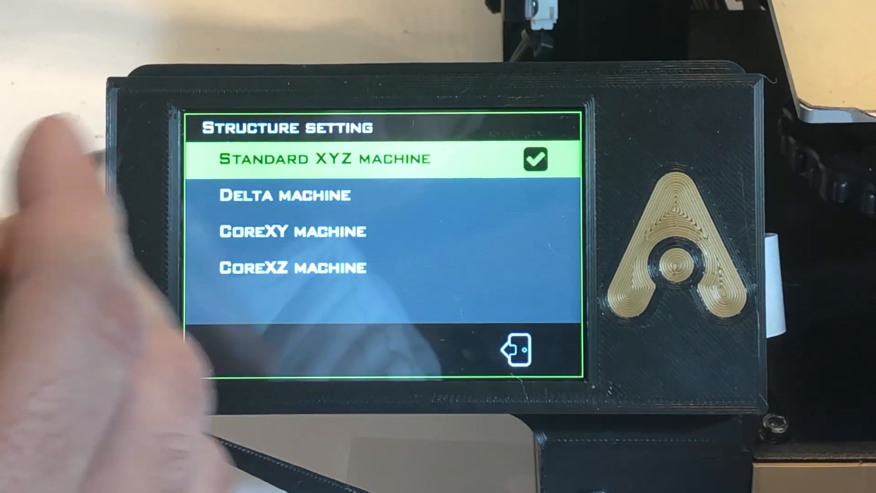
{"action": "left_click", "coordinate": [324, 159]}
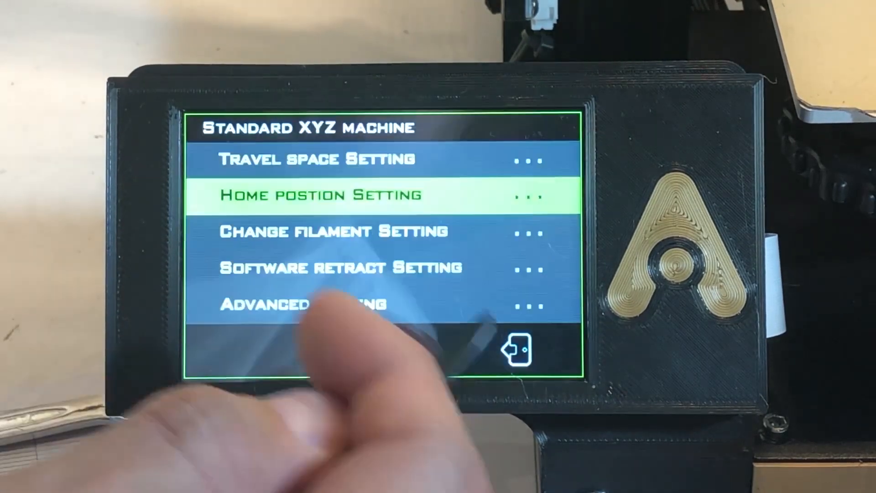
- Review the Advanced Setting entries, then show the Motor setting menu
{"action": "left_click", "coordinate": [332, 231]}
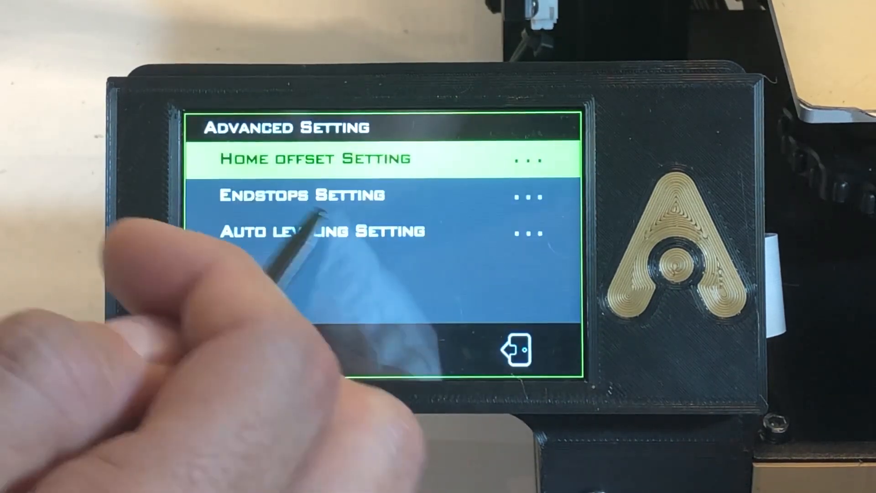
{"action": "left_click", "coordinate": [302, 194]}
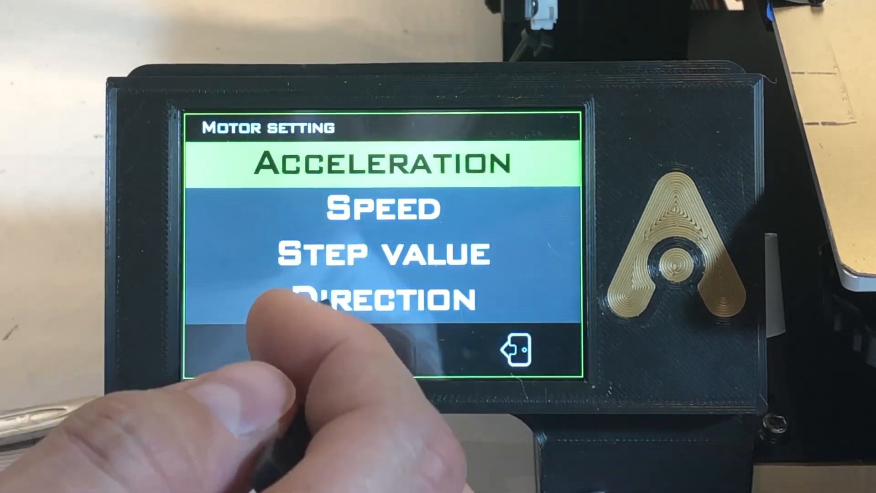
- Back out of Motor setting to the Welcome screen showing X, Y, Z at 0.0
{"action": "left_click", "coordinate": [380, 163]}
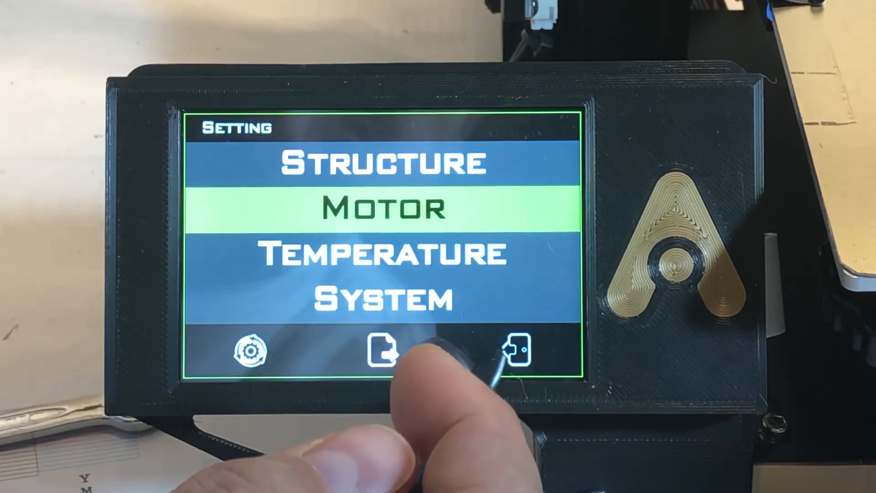
{"action": "left_click", "coordinate": [512, 352]}
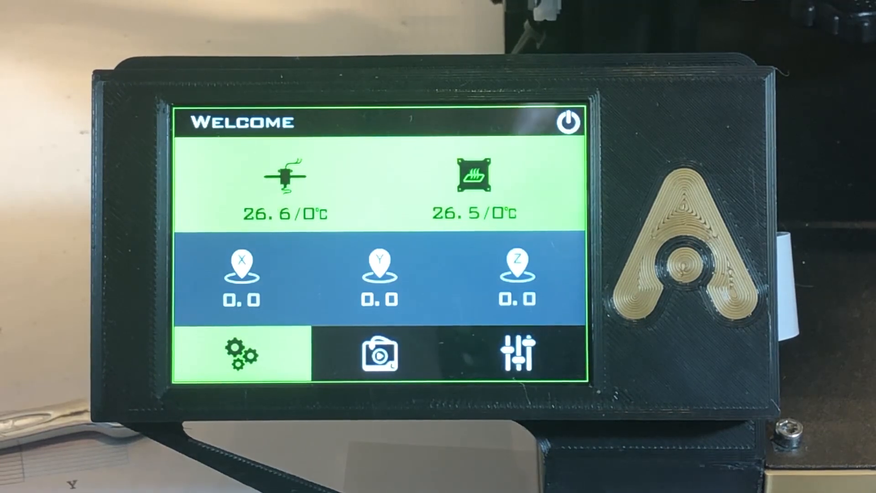
- Display motor step values: X and Y 80.000, Z 400.000, E0 98.000
{"action": "left_click", "coordinate": [241, 355]}
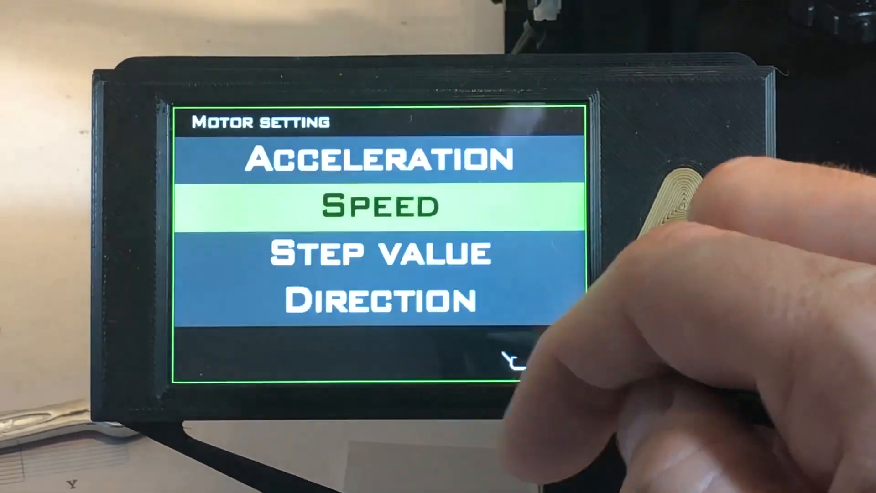
{"action": "left_click", "coordinate": [380, 252]}
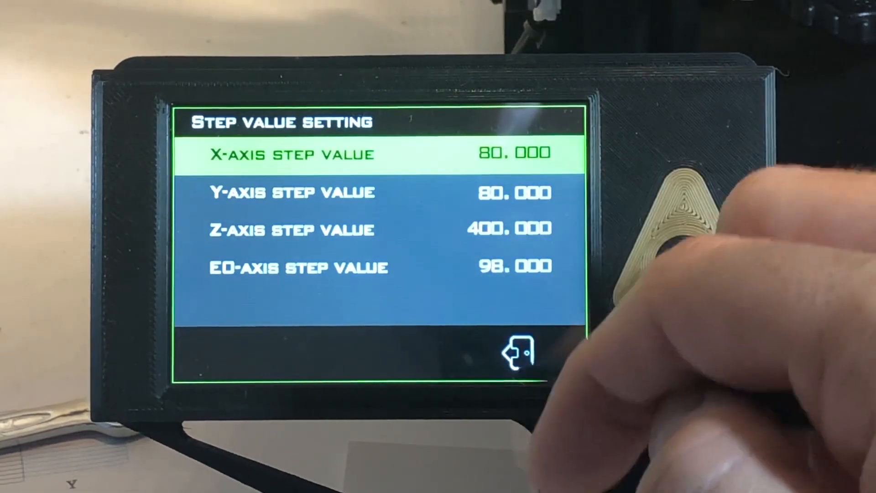